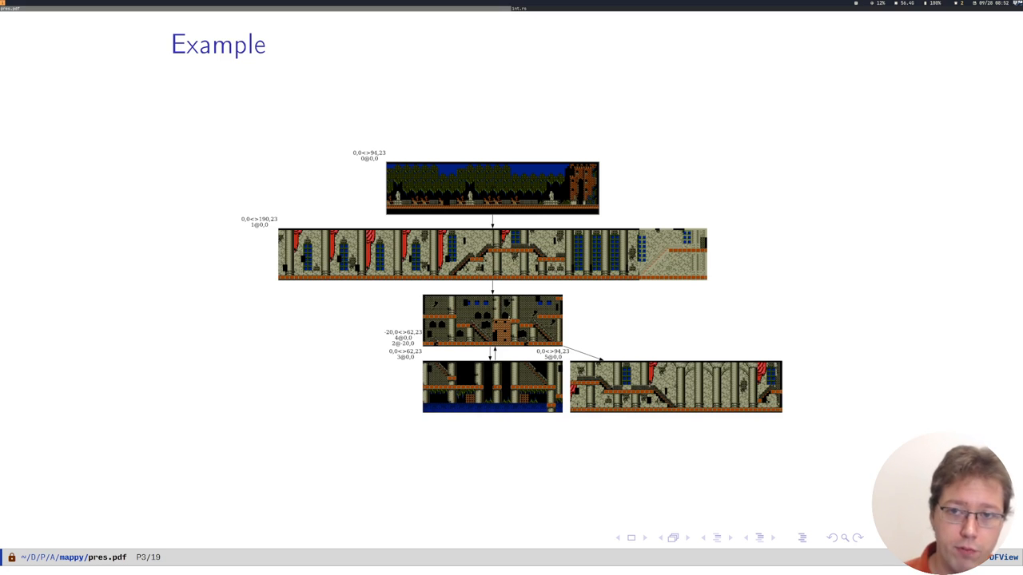
mouse_move(438, 341)
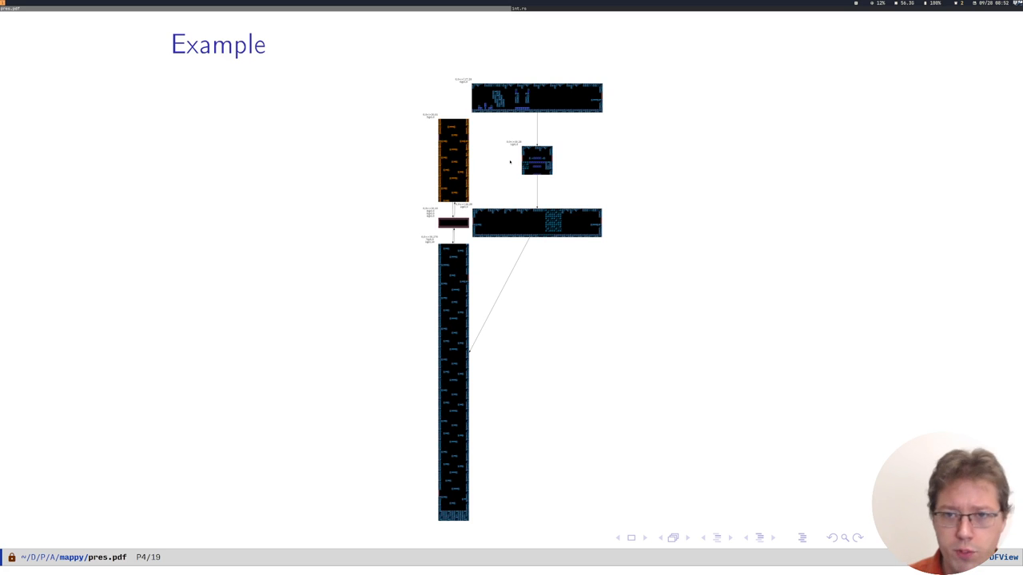
mouse_move(681, 115)
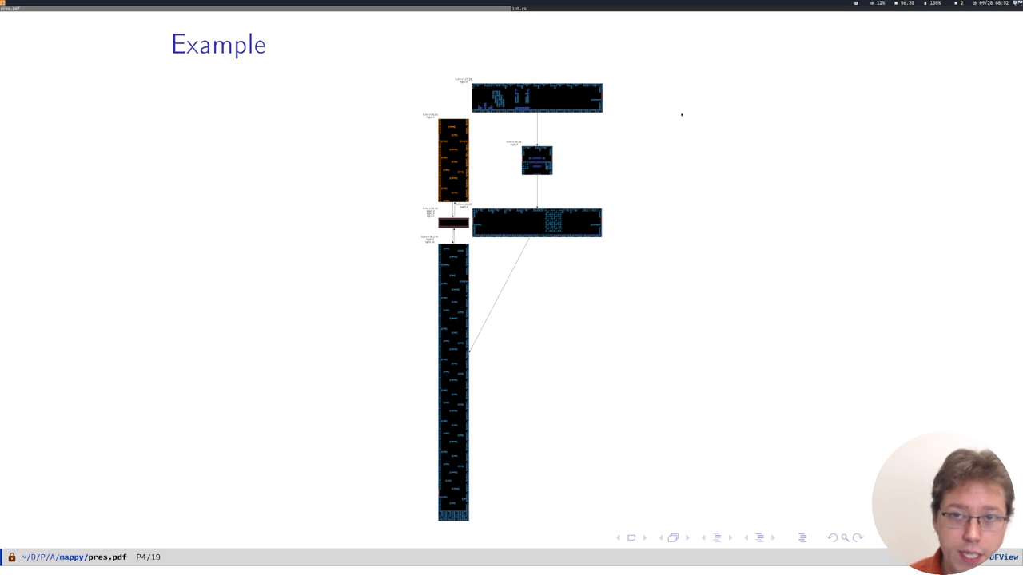
mouse_move(484, 248)
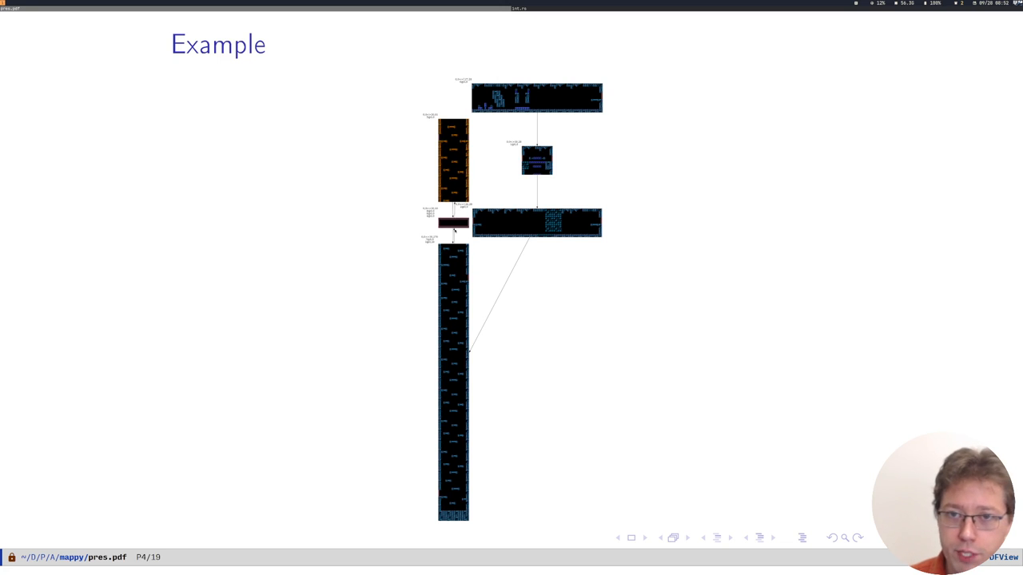
mouse_move(498, 252)
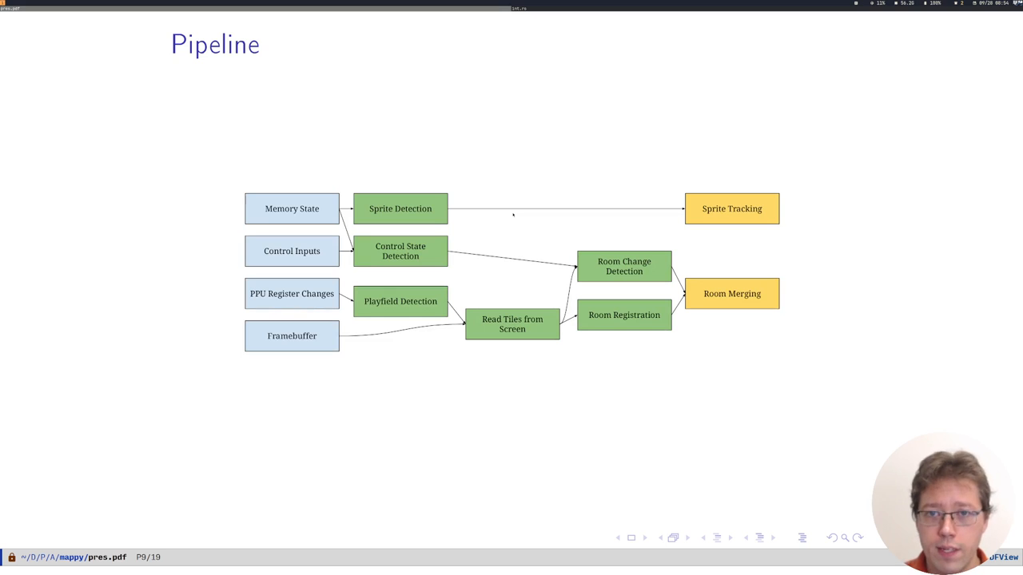
mouse_move(466, 56)
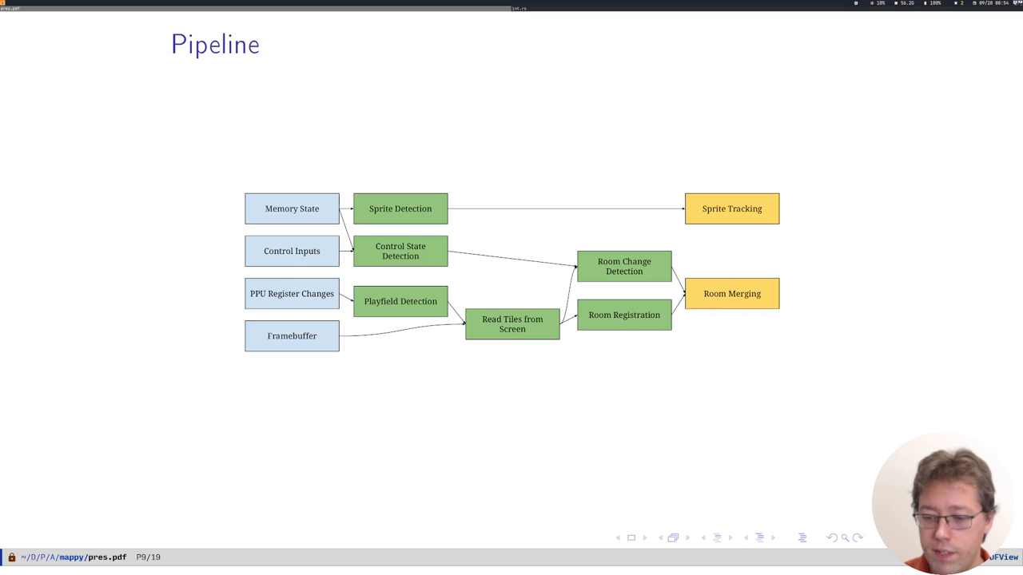
mouse_move(269, 272)
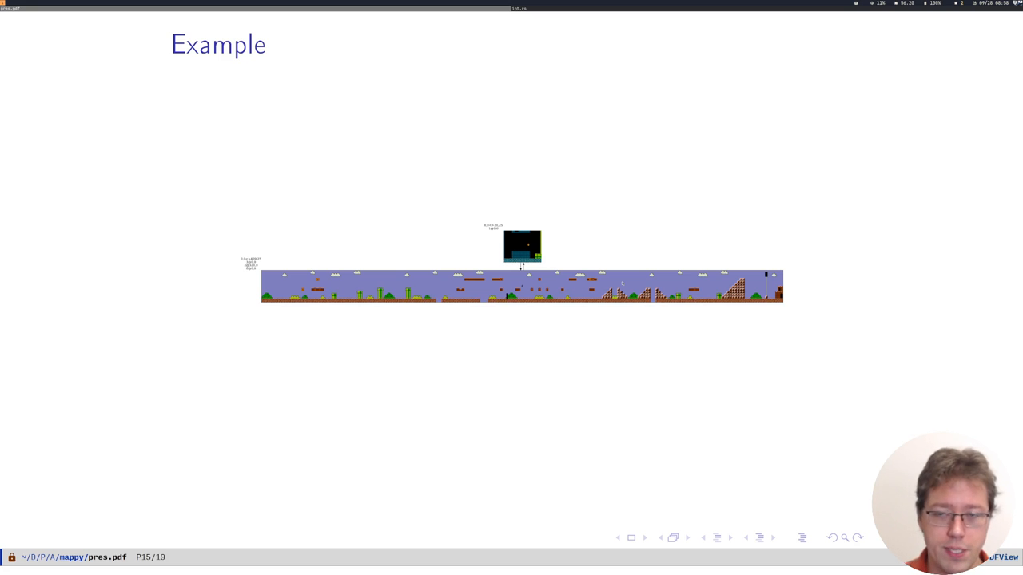
mouse_move(586, 263)
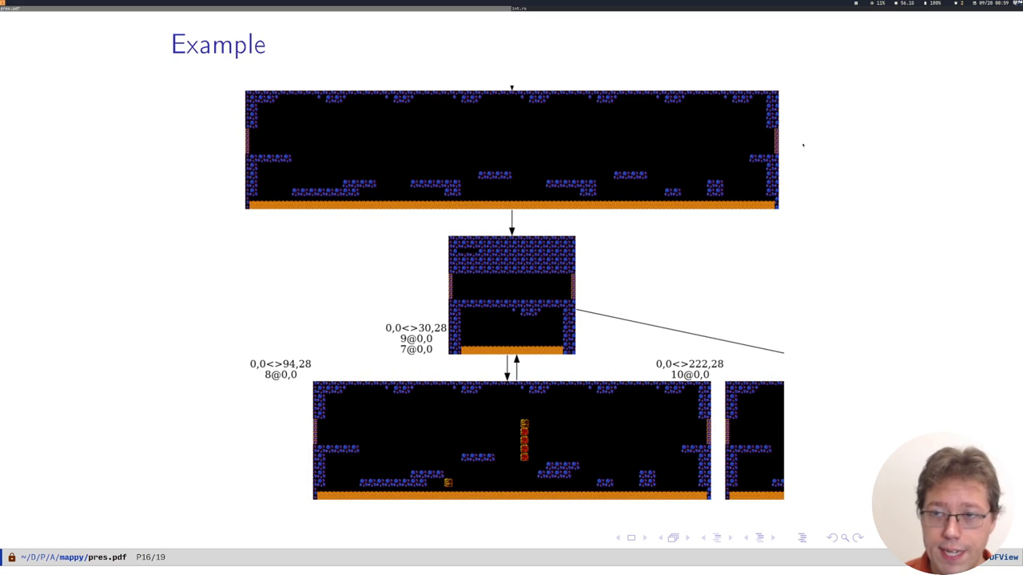
mouse_move(497, 289)
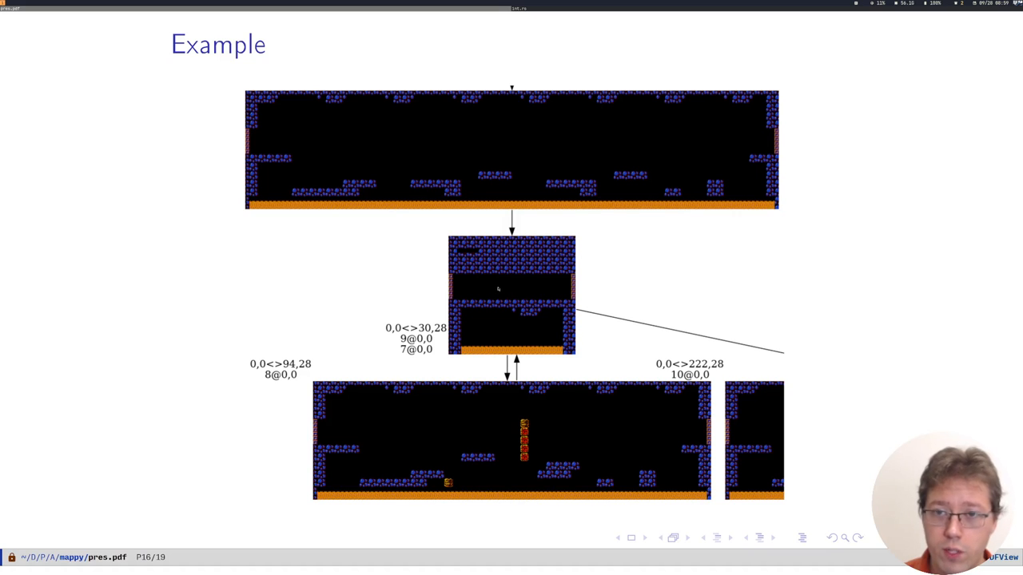
mouse_move(511, 293)
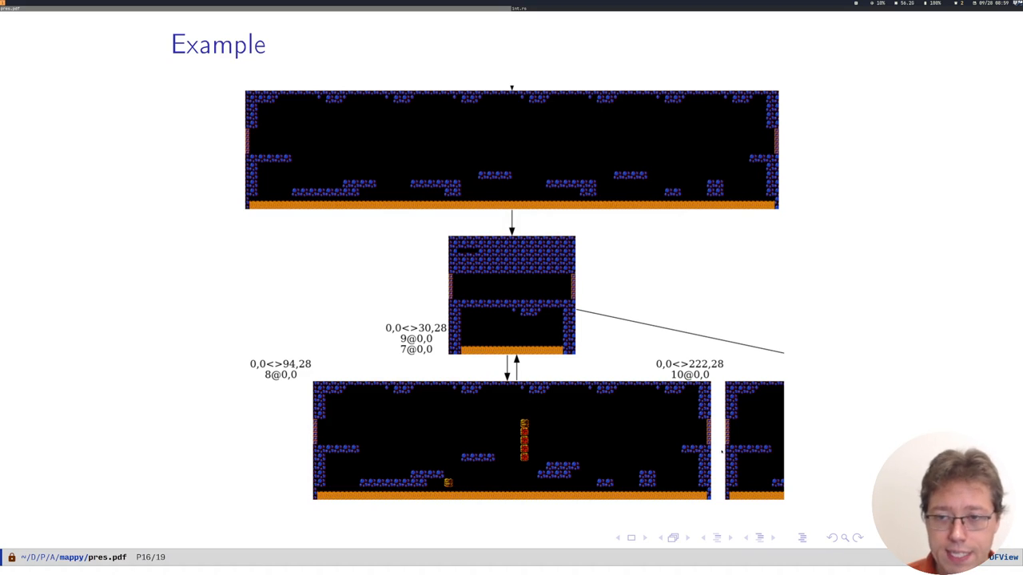
mouse_move(520, 276)
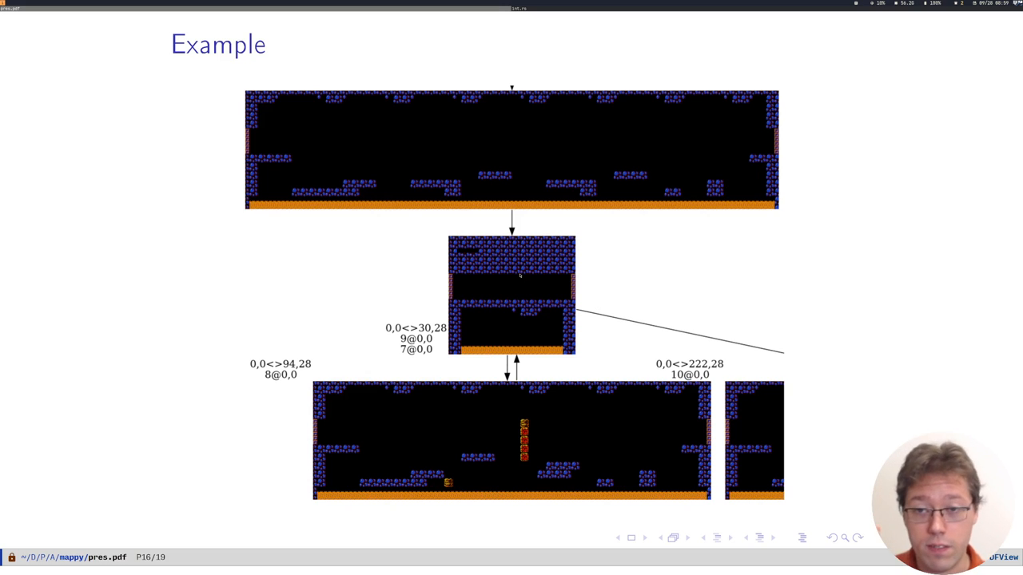
mouse_move(568, 243)
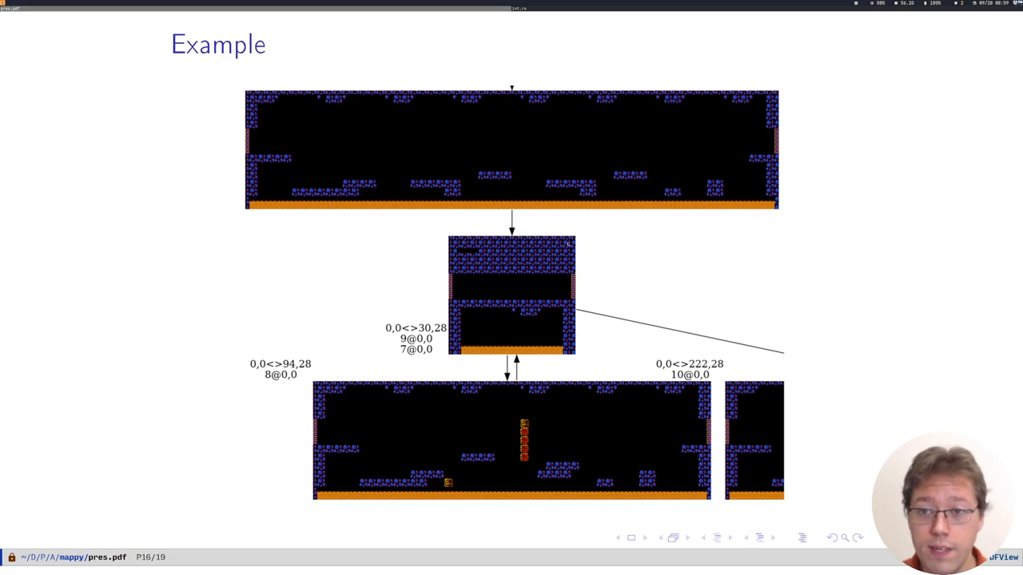
mouse_move(829, 439)
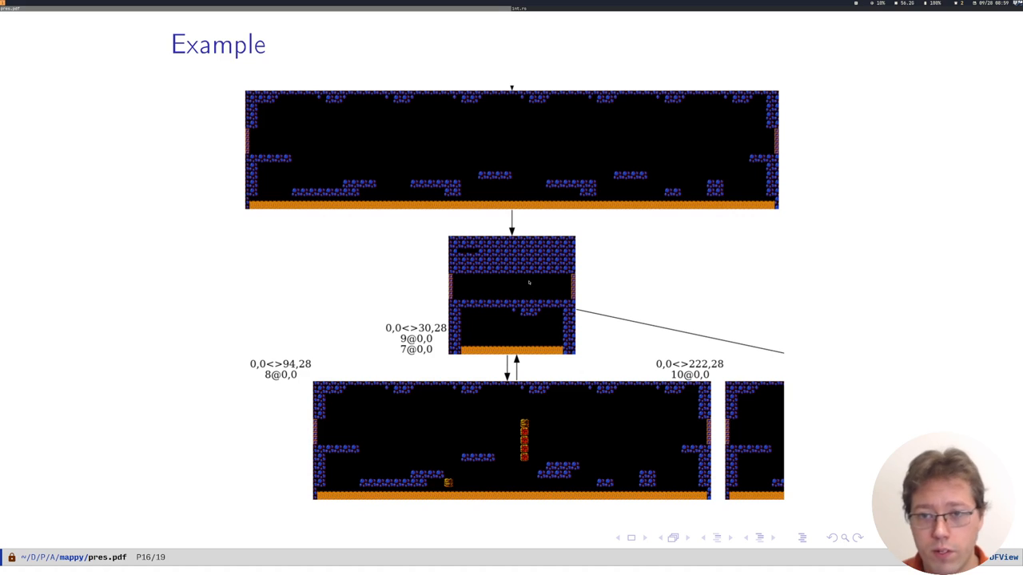
mouse_move(523, 287)
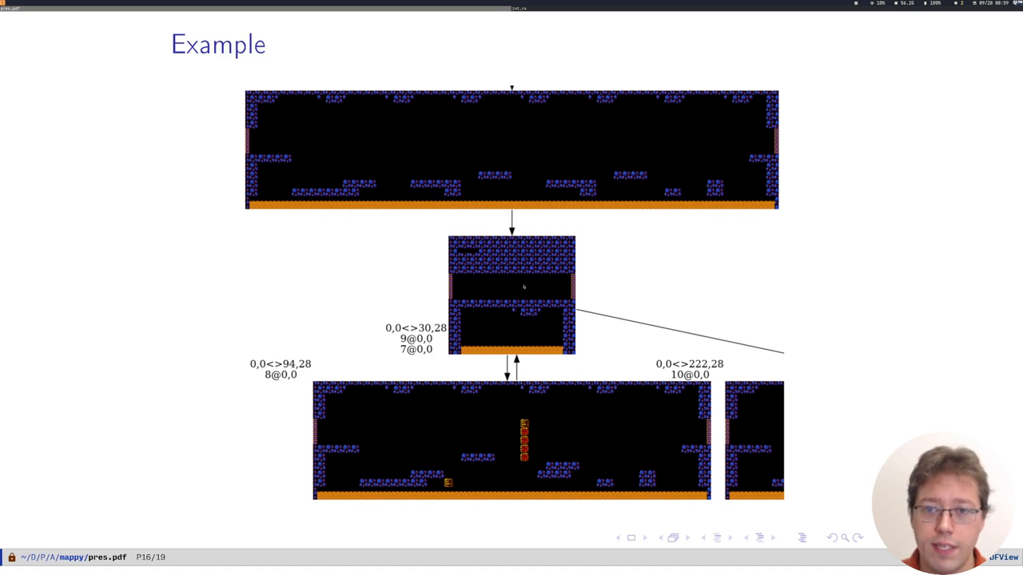
mouse_move(477, 300)
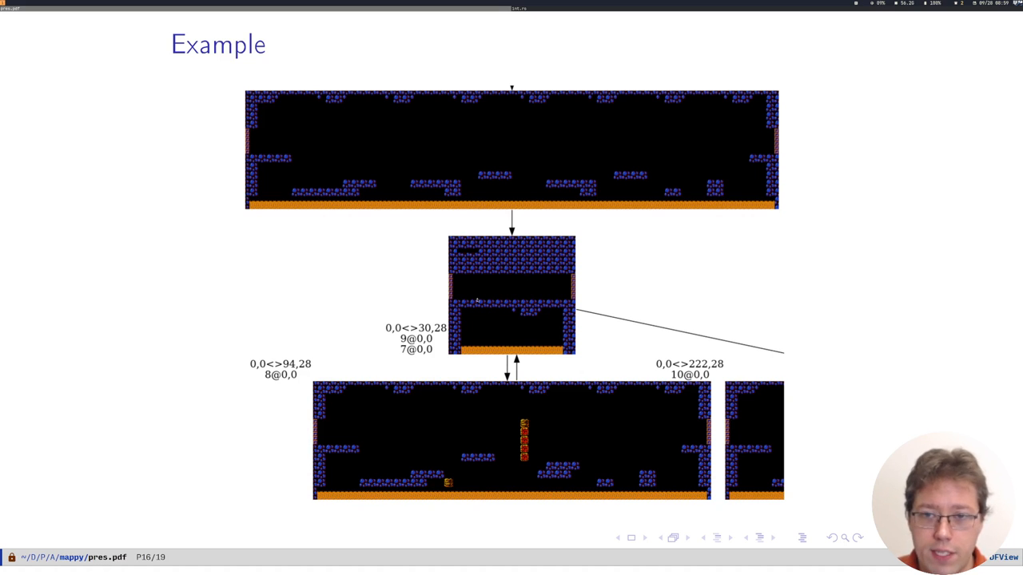
mouse_move(499, 298)
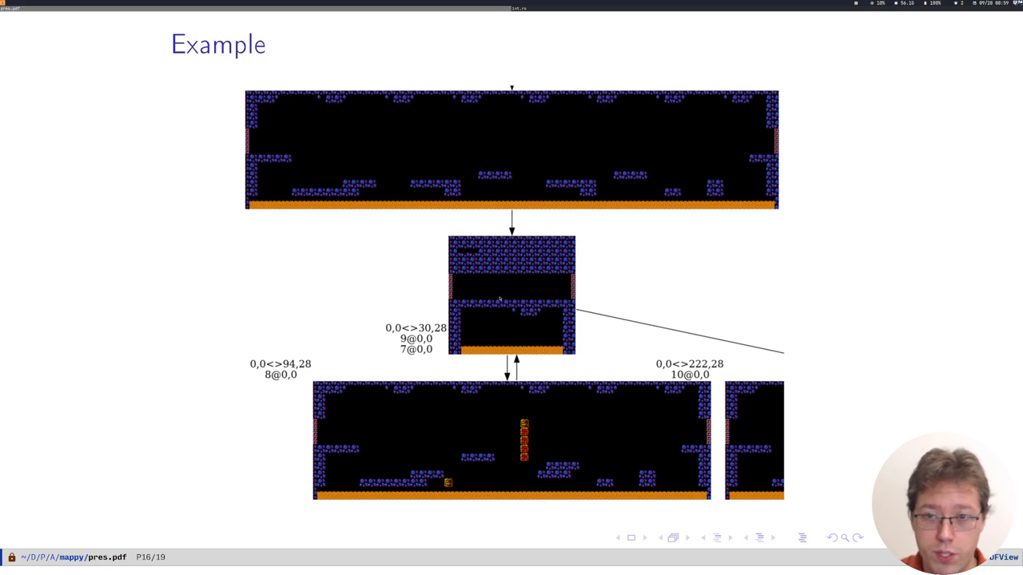
mouse_move(520, 277)
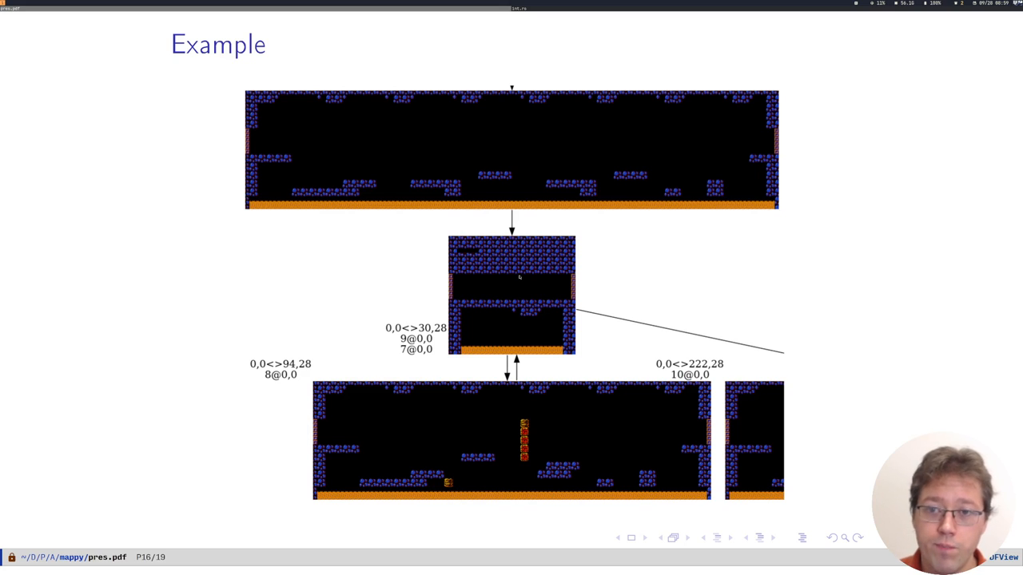